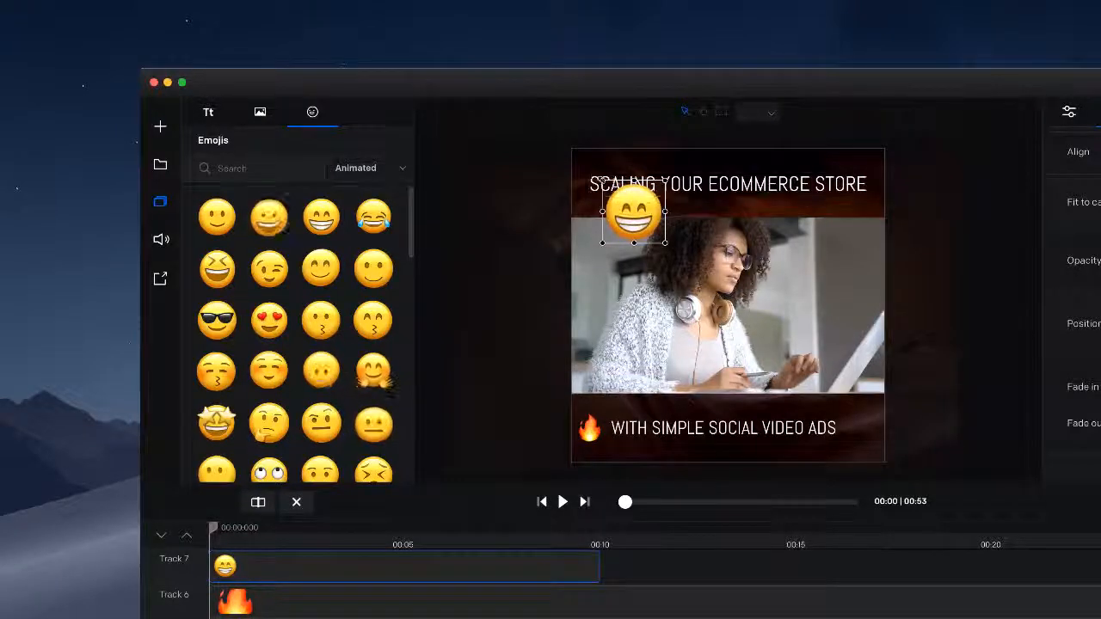
# Step: Select the area around the 'Increasing your conversions' slide, record it, and stop so clips land on the timeline
pyautogui.moveTo(635, 213); pyautogui.dragTo(792, 399)
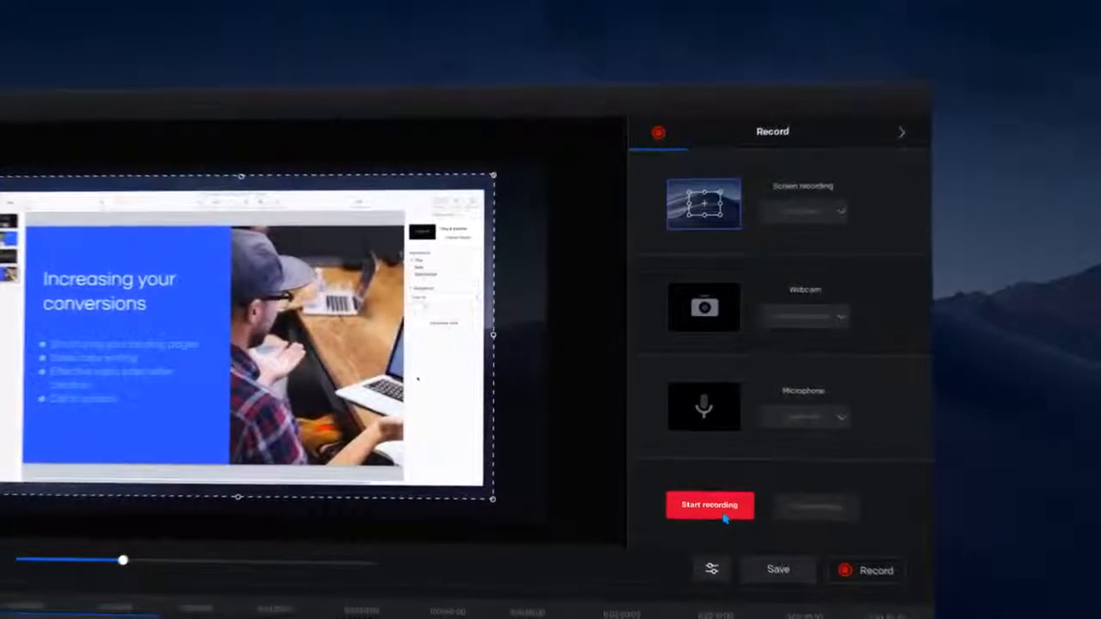
pyautogui.click(708, 506)
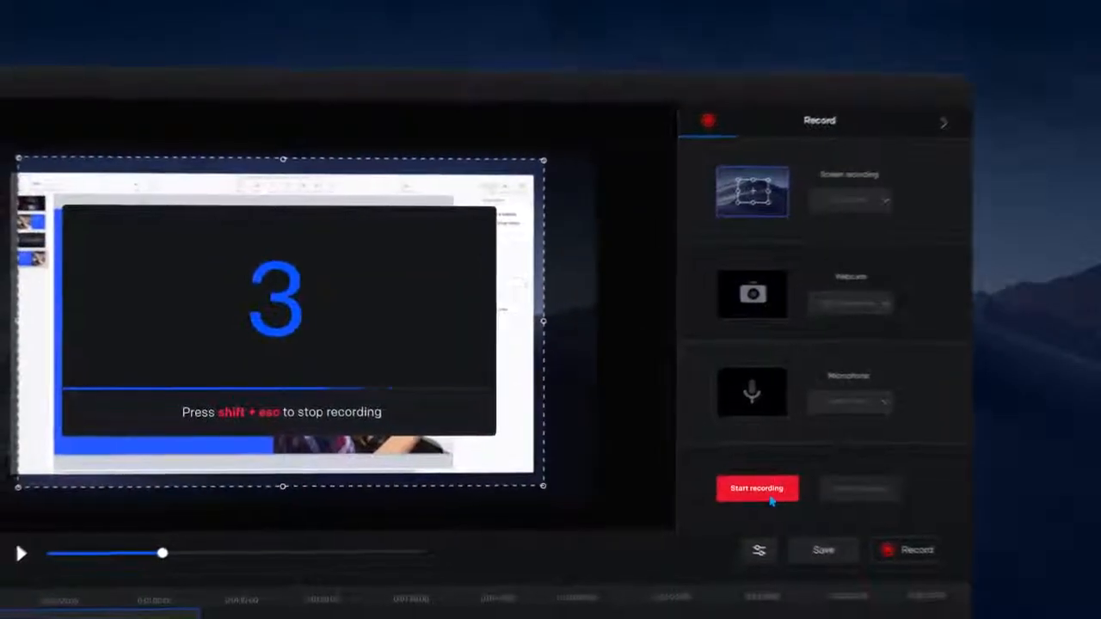
pyautogui.click(757, 489)
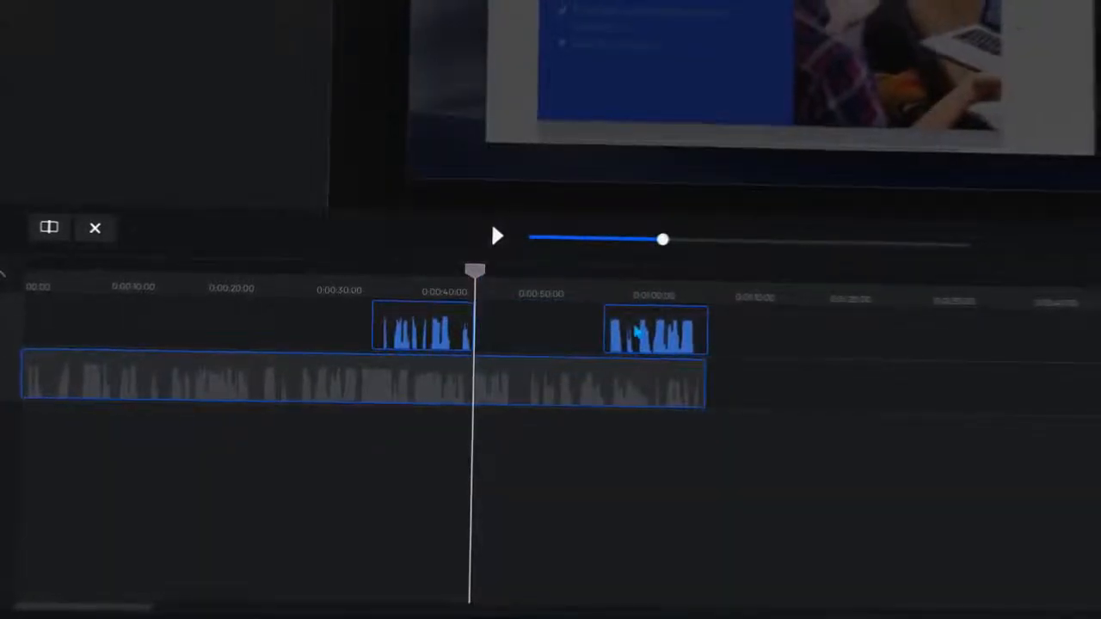